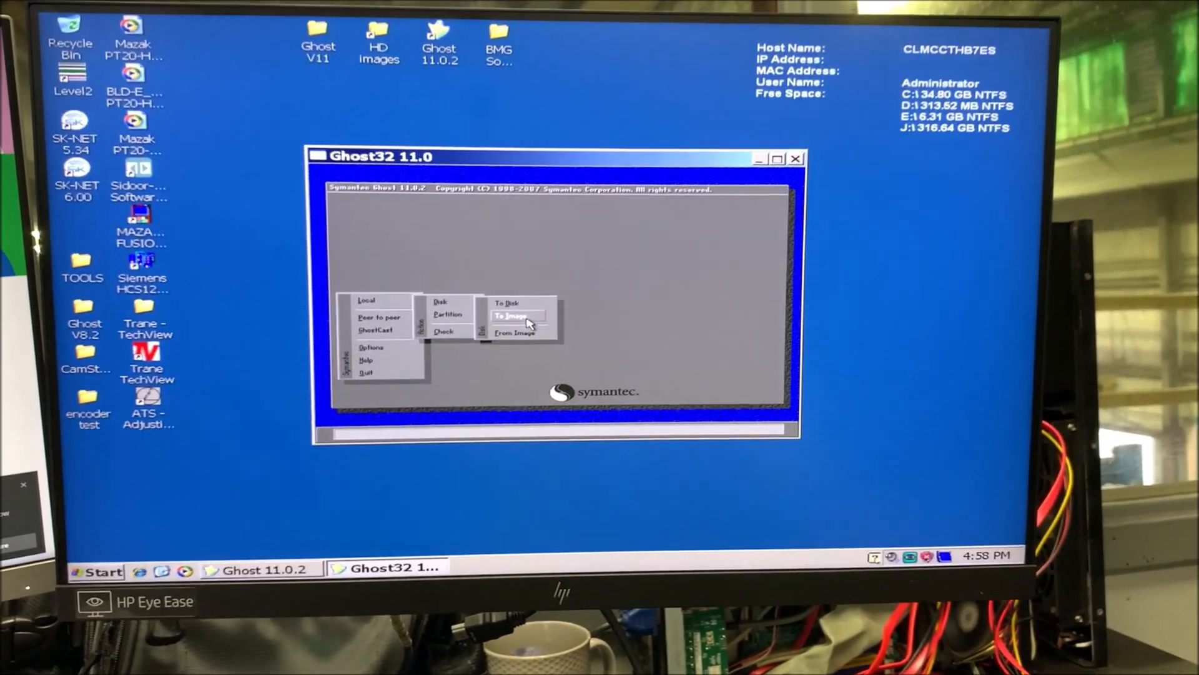
Start a Local Disk-to-Image job with local drive 2 (30720 MB) as the source
{"action": "left_click", "coordinate": [516, 315]}
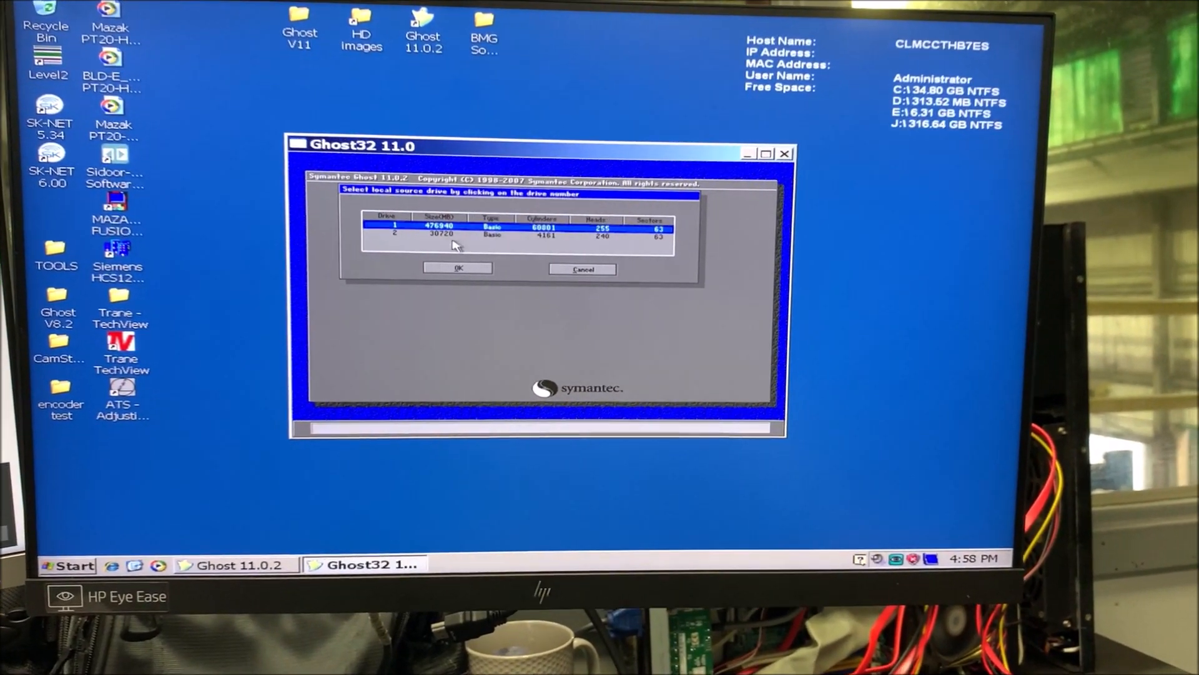
{"action": "left_click", "coordinate": [443, 235]}
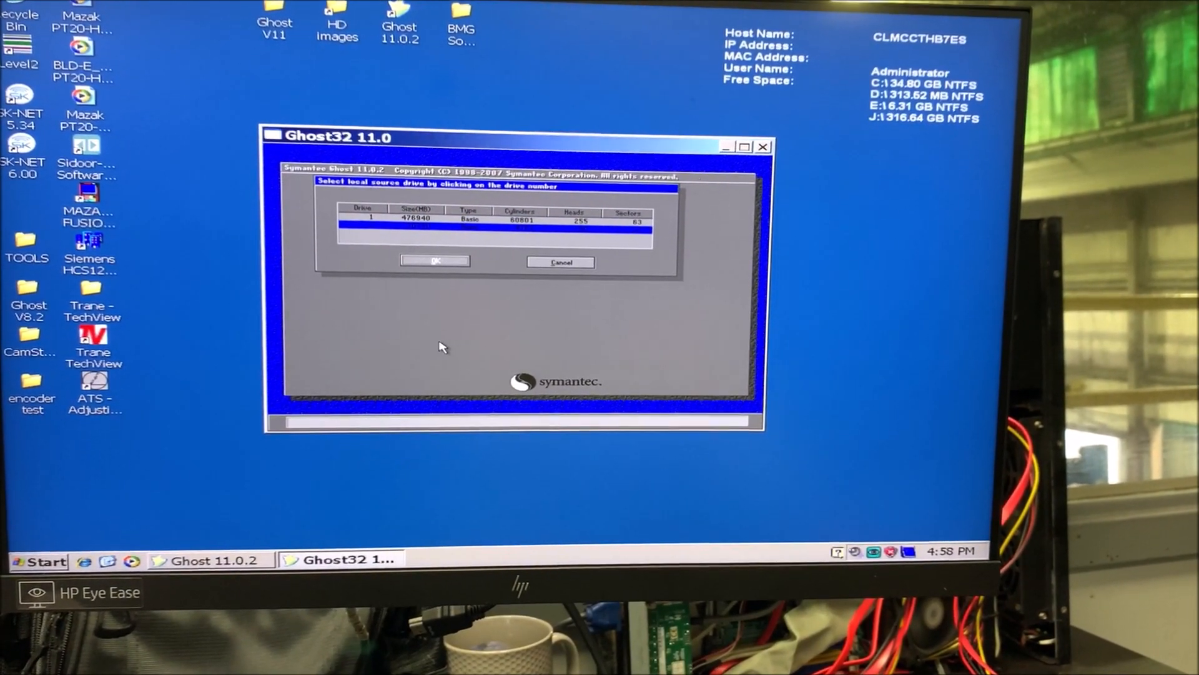
{"action": "left_click", "coordinate": [409, 234]}
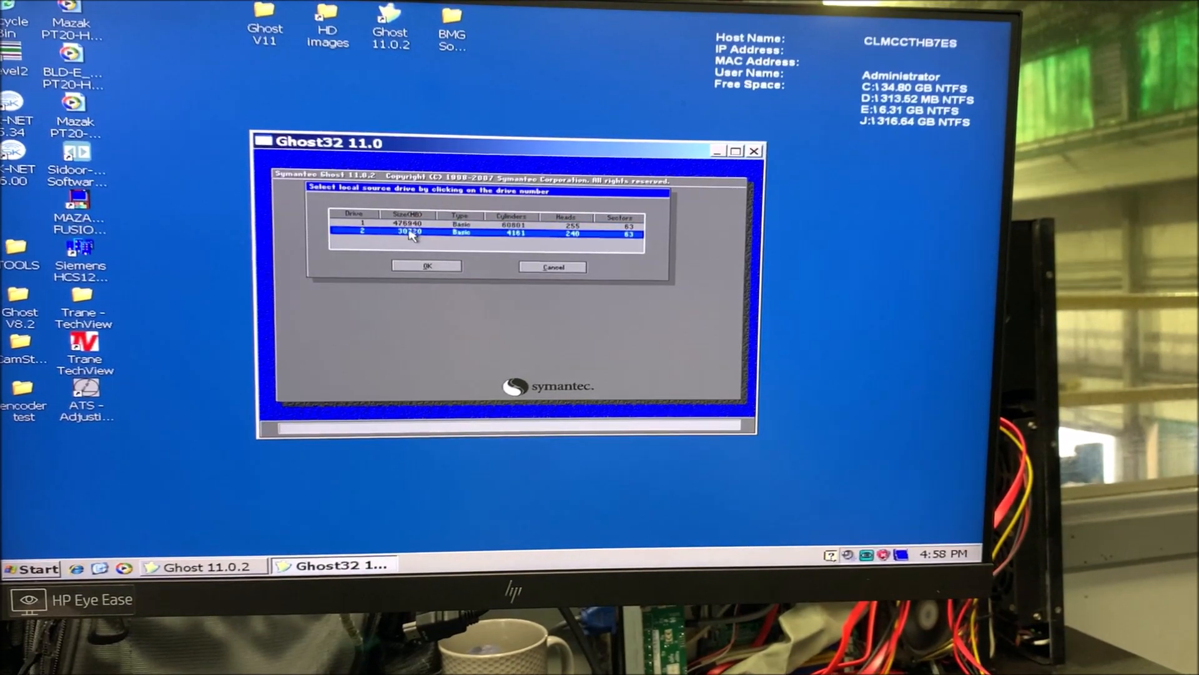
Browse into the 4NN-Mazatrol Smooth 6 CNC folder and decline overwriting the existing GHO image
{"action": "left_click", "coordinate": [426, 266]}
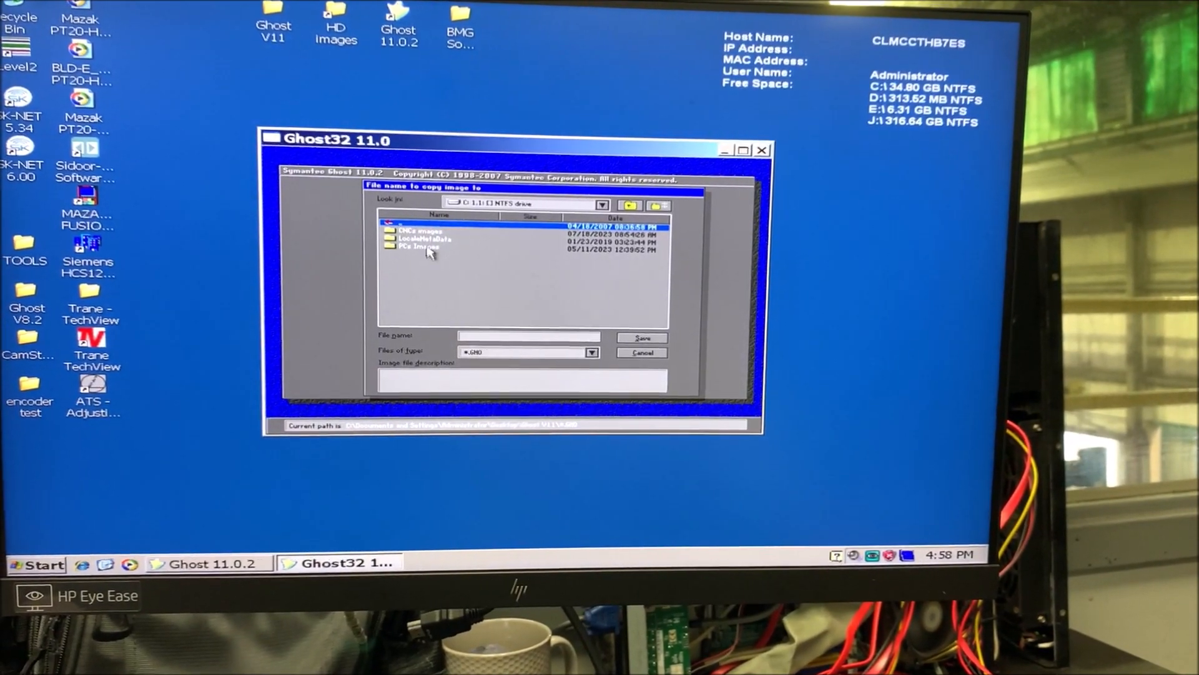
{"action": "double_click", "coordinate": [420, 232]}
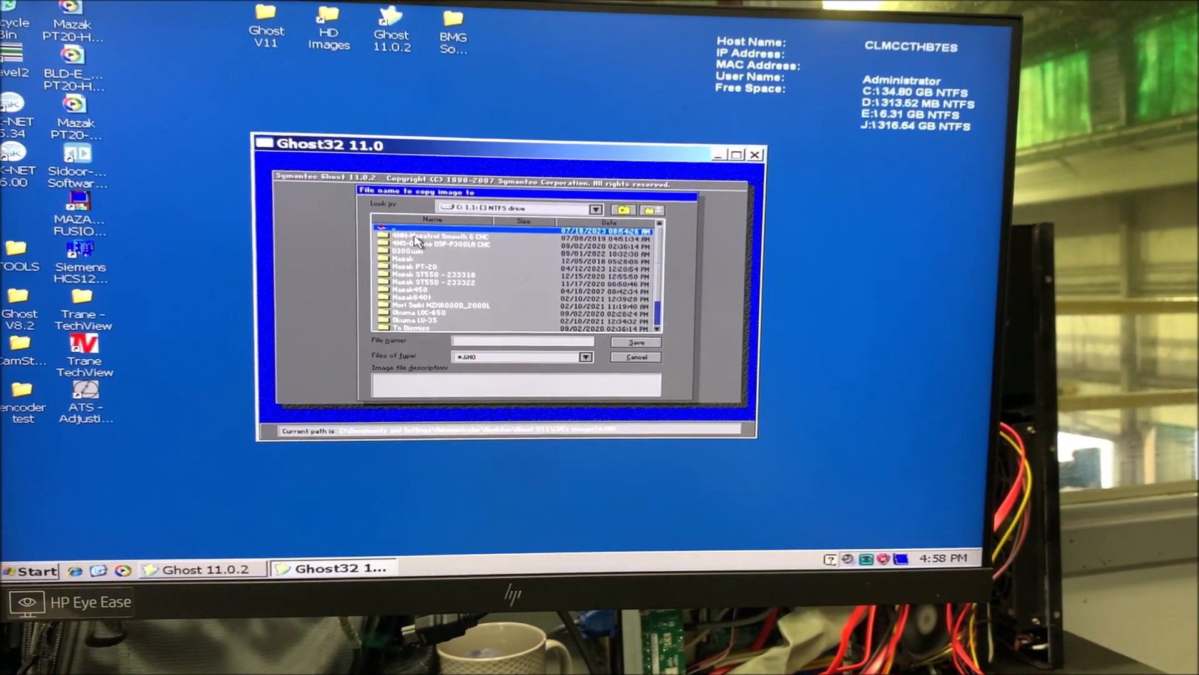
{"action": "double_click", "coordinate": [414, 235]}
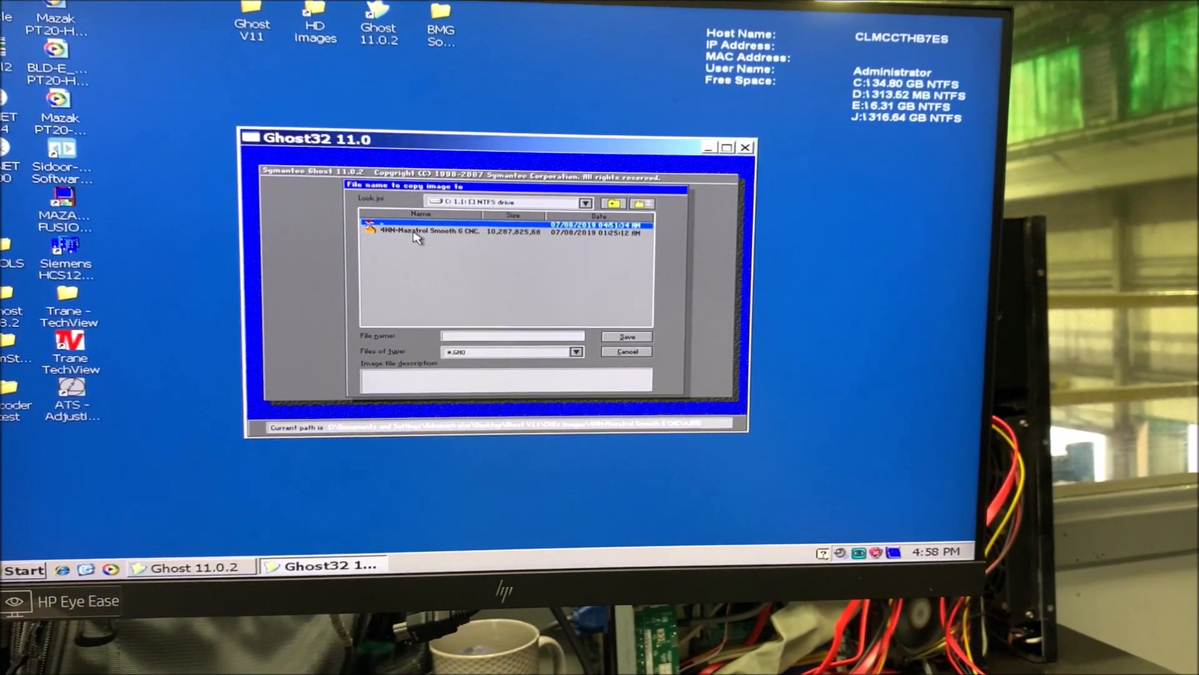
{"action": "left_click", "coordinate": [626, 336]}
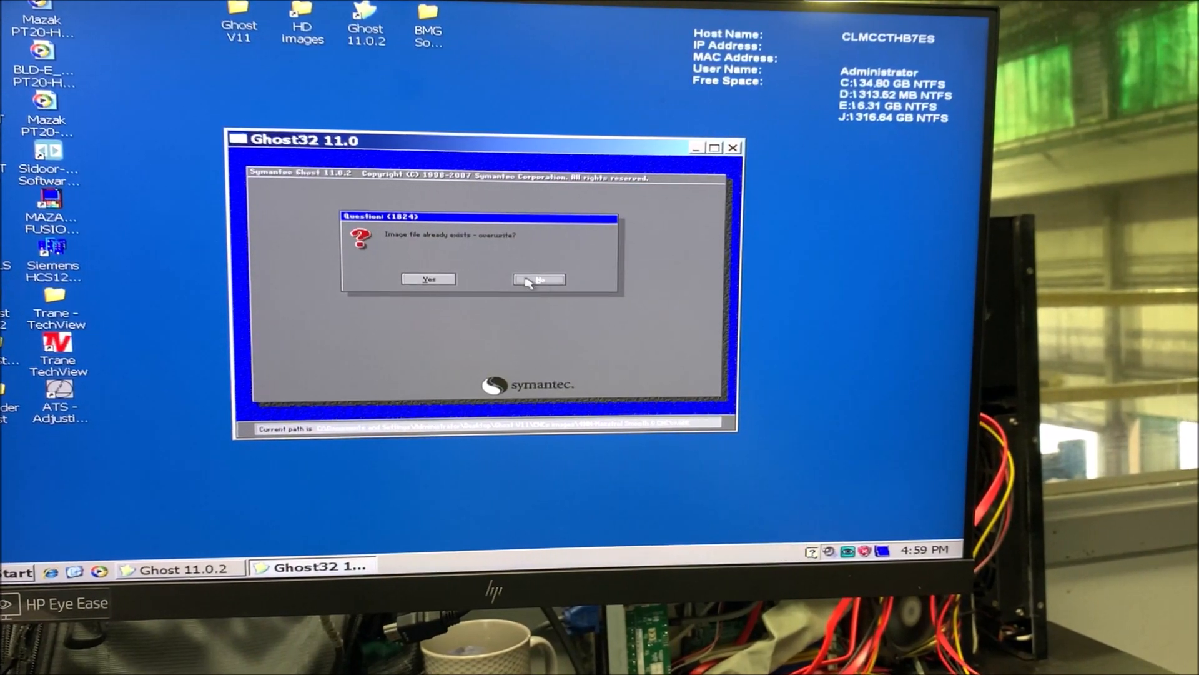
{"action": "left_click", "coordinate": [538, 279]}
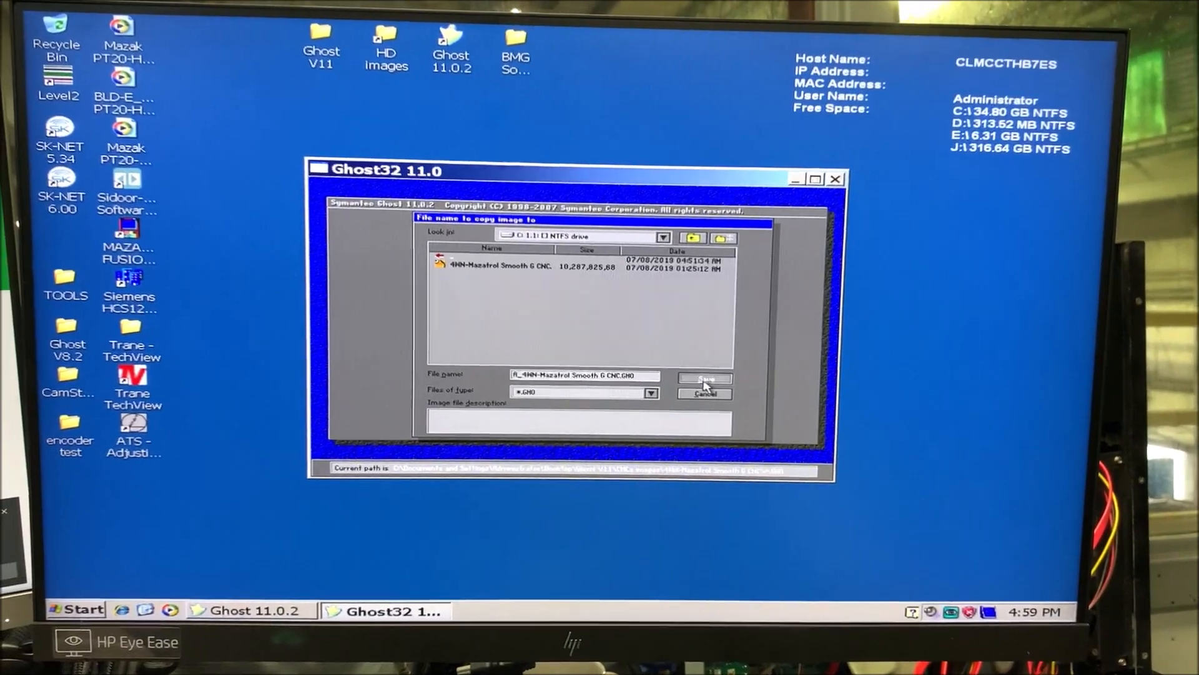
Save under the new image name and confirm proceeding with image file creation
{"action": "left_click", "coordinate": [704, 377]}
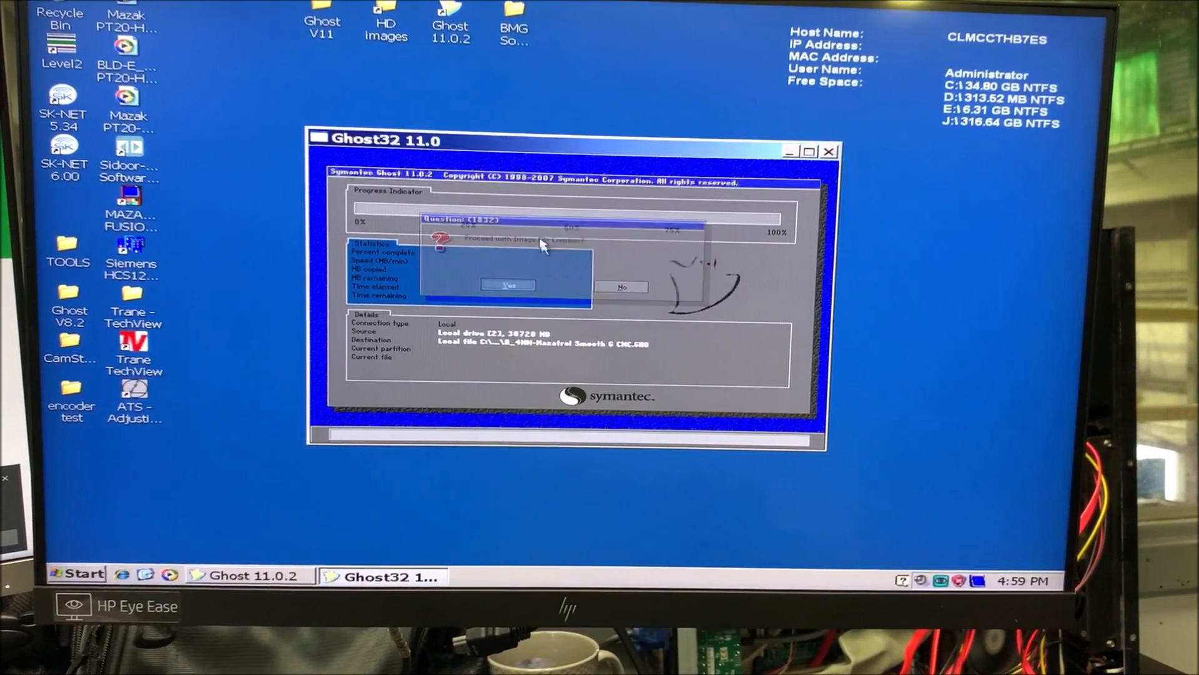
{"action": "left_click", "coordinate": [507, 285]}
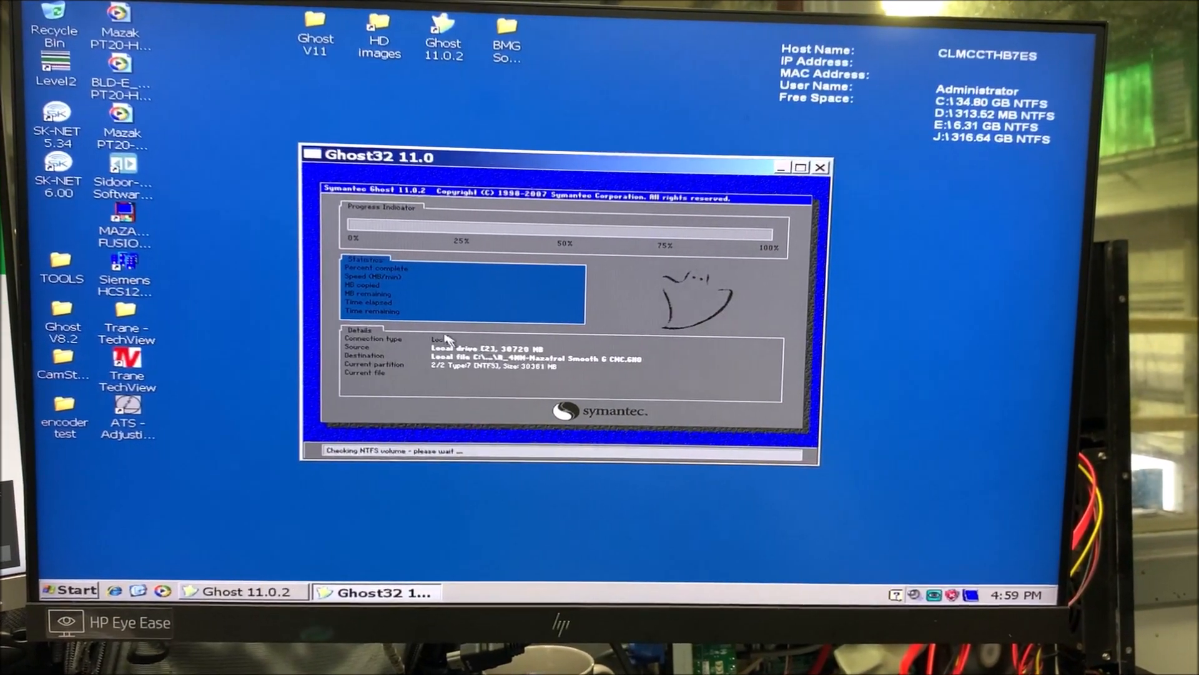